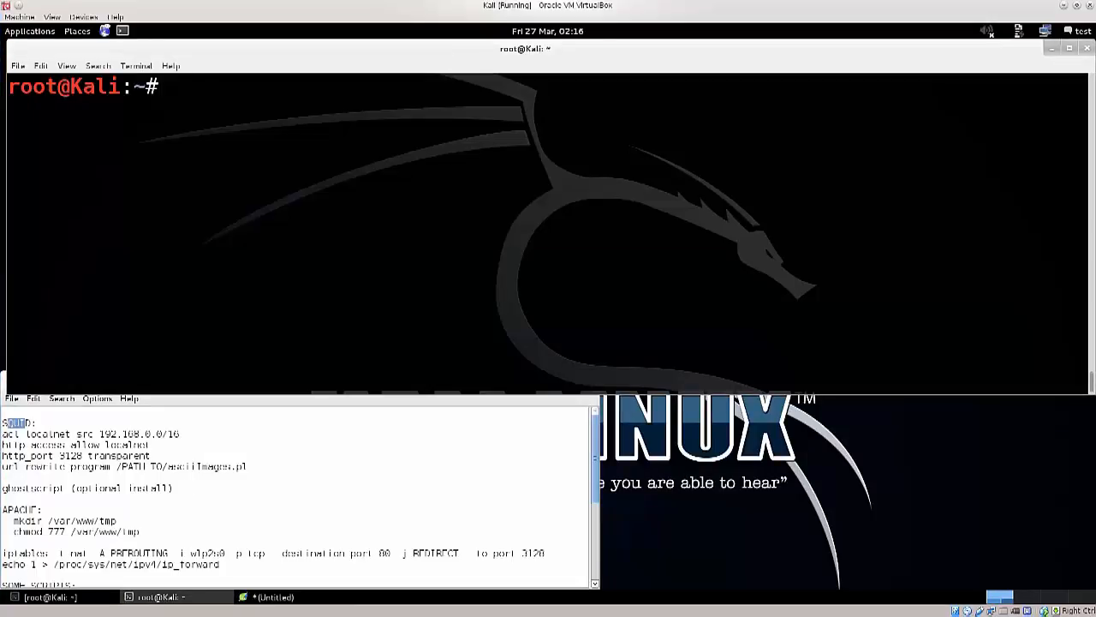
Search the package cache for squid3 packages with 'apt-cache search squid3'.
text(apt-g)
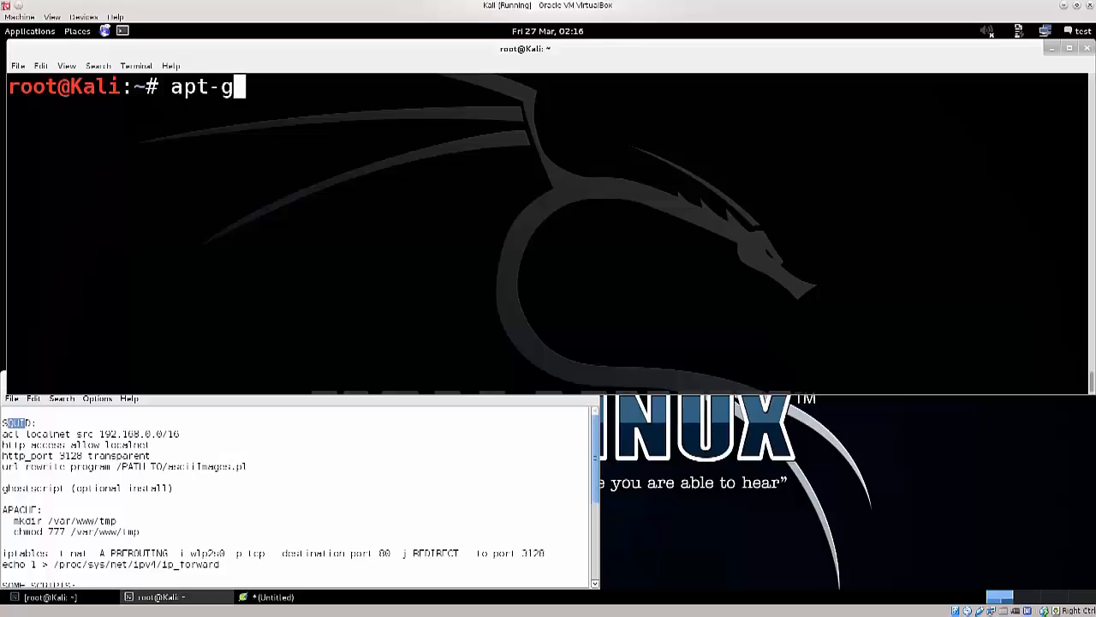
text(ca)
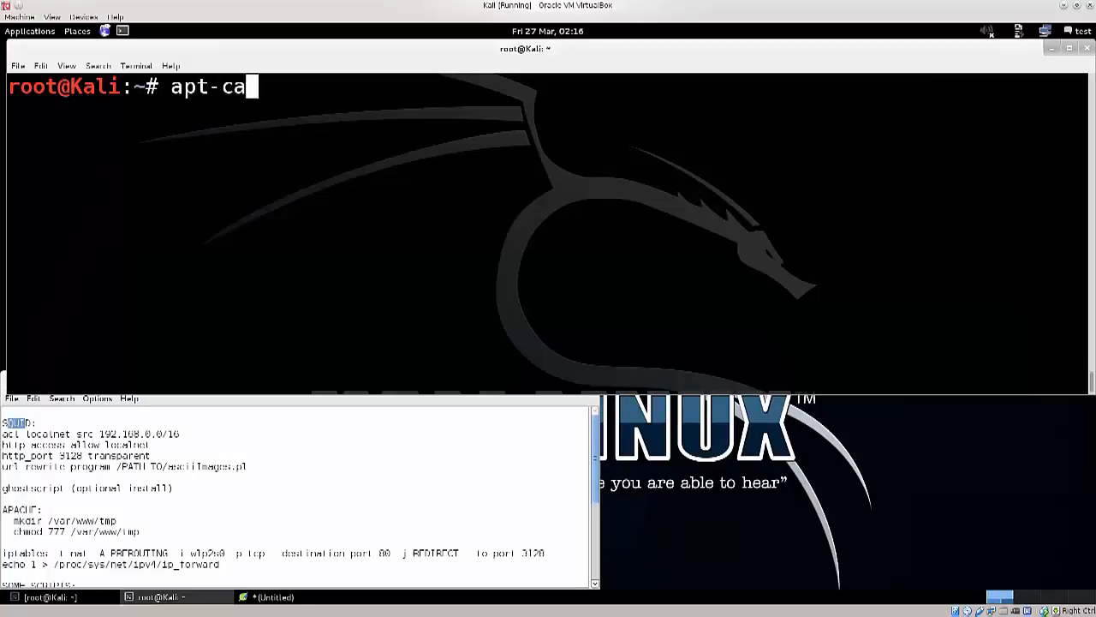
text(che search)
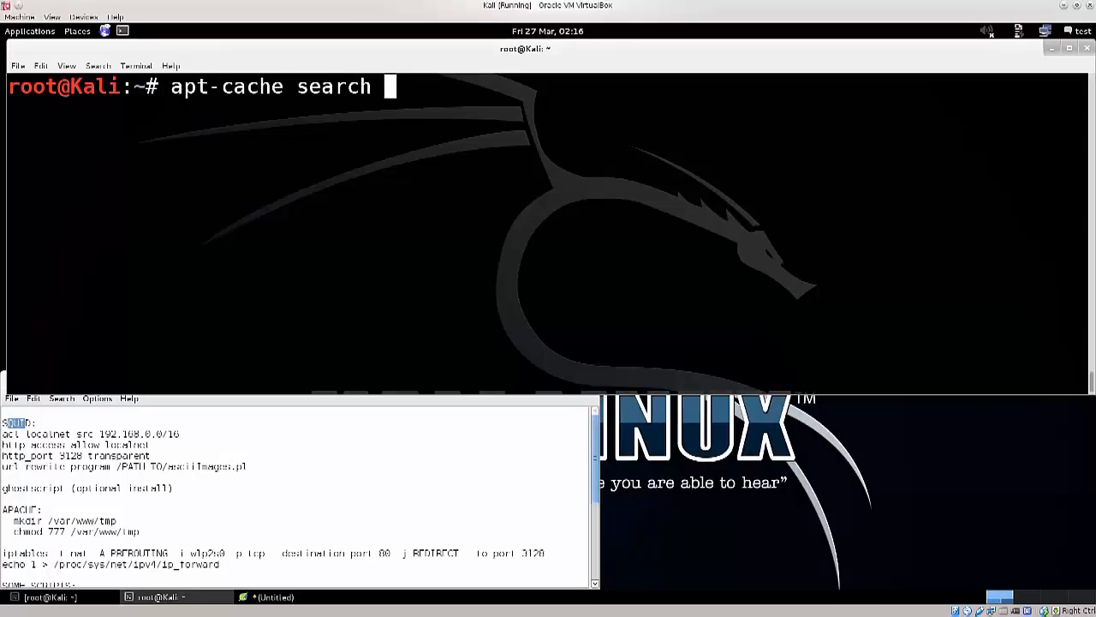
text(squ)
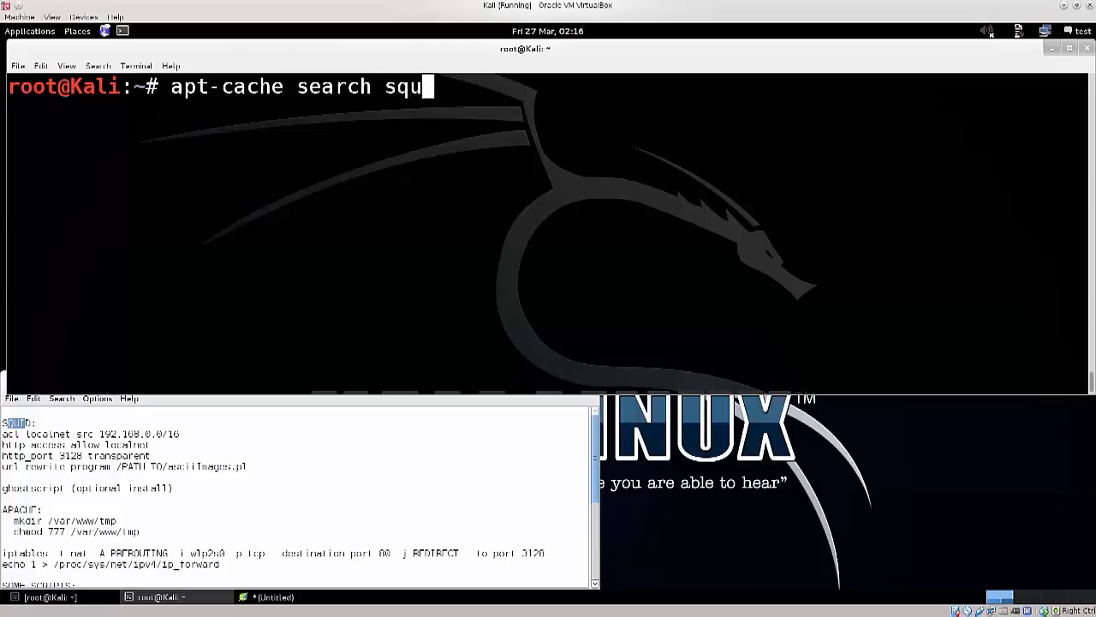
text(id3)
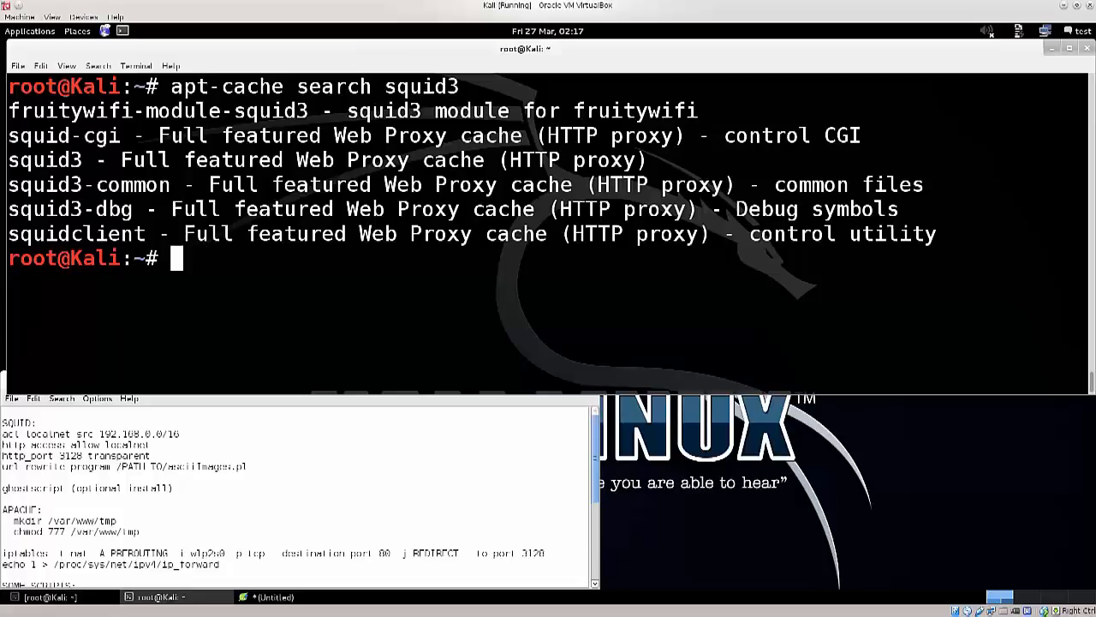
Install squid3 non-interactively with 'apt-get install squid3 -y'.
text(apt-get install squ)
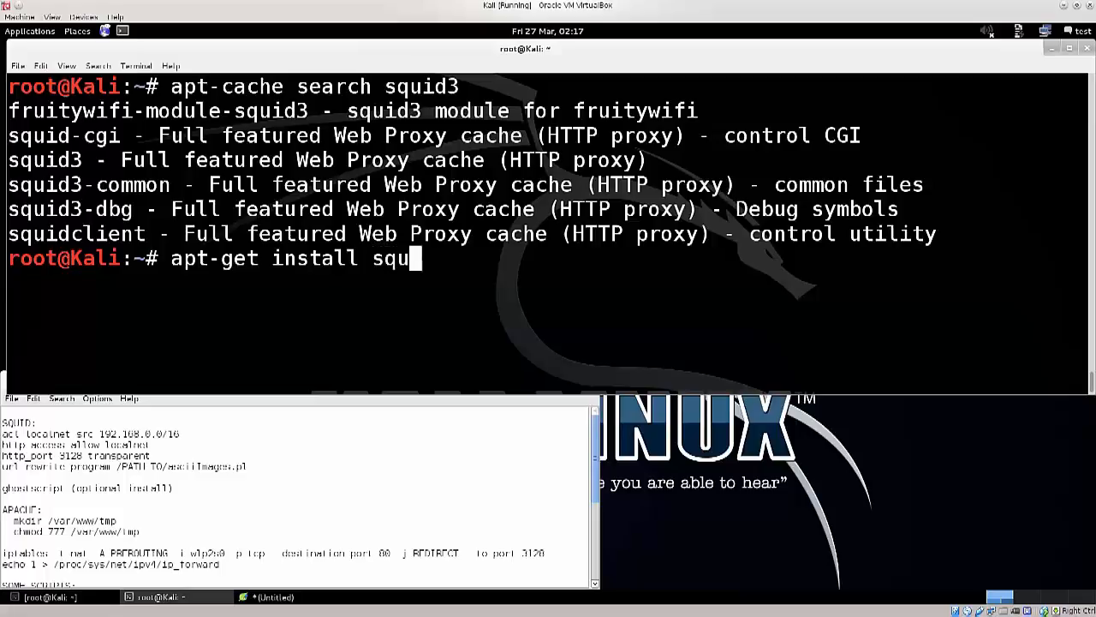
text(id3)
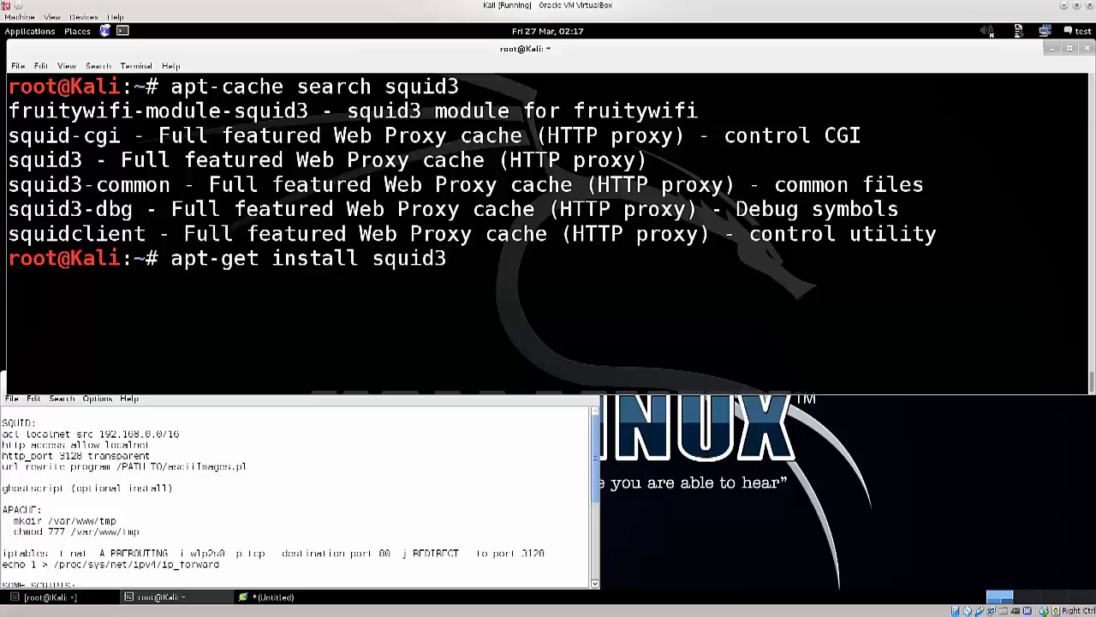
text(-y)
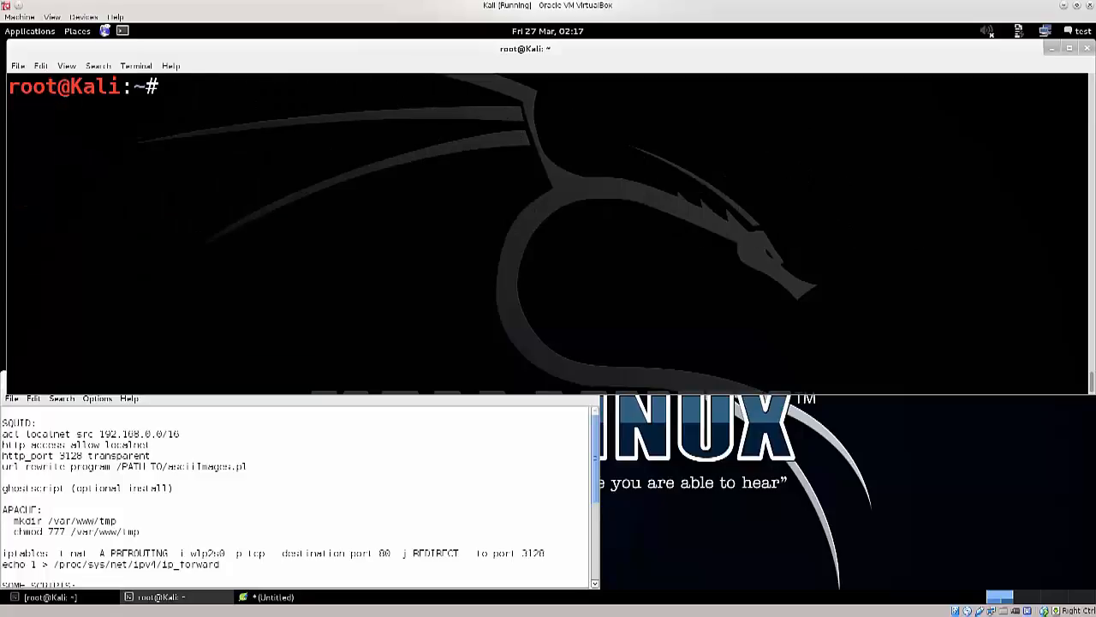
Search for Apache packages, correcting the failed 'apt-get search apche' to apt-cache search.
text(ap)
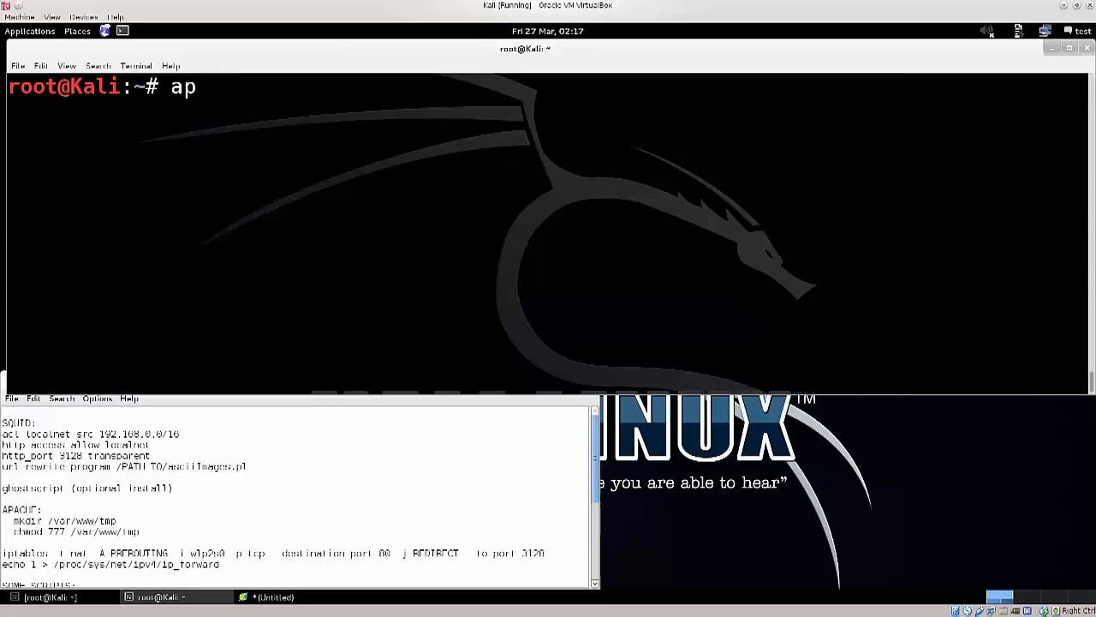
text(t-ge)
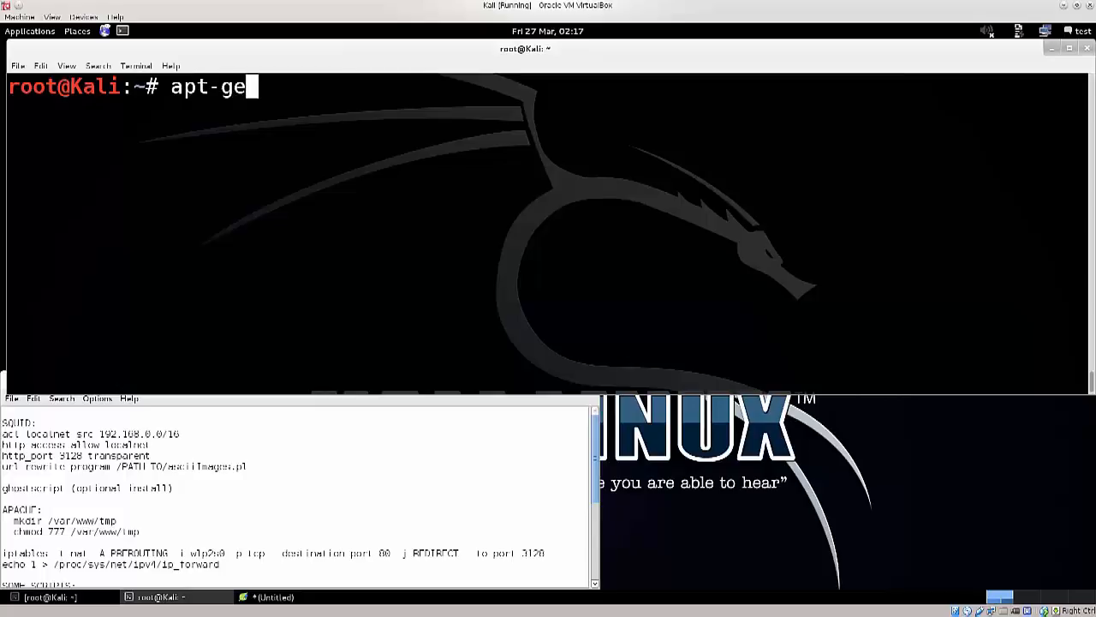
text(t search)
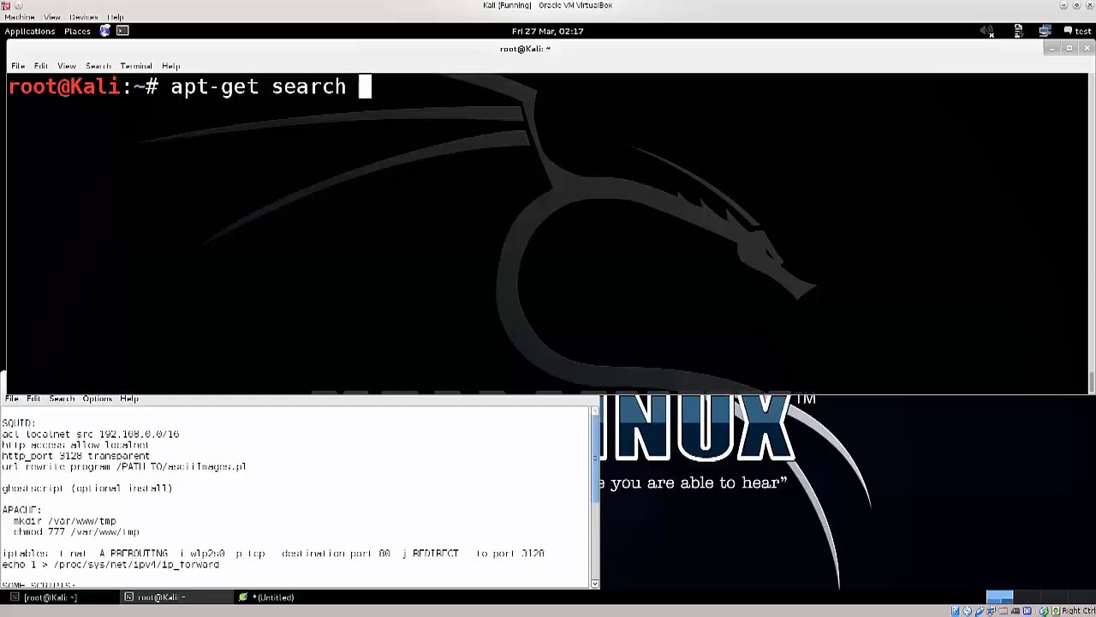
text(apche)
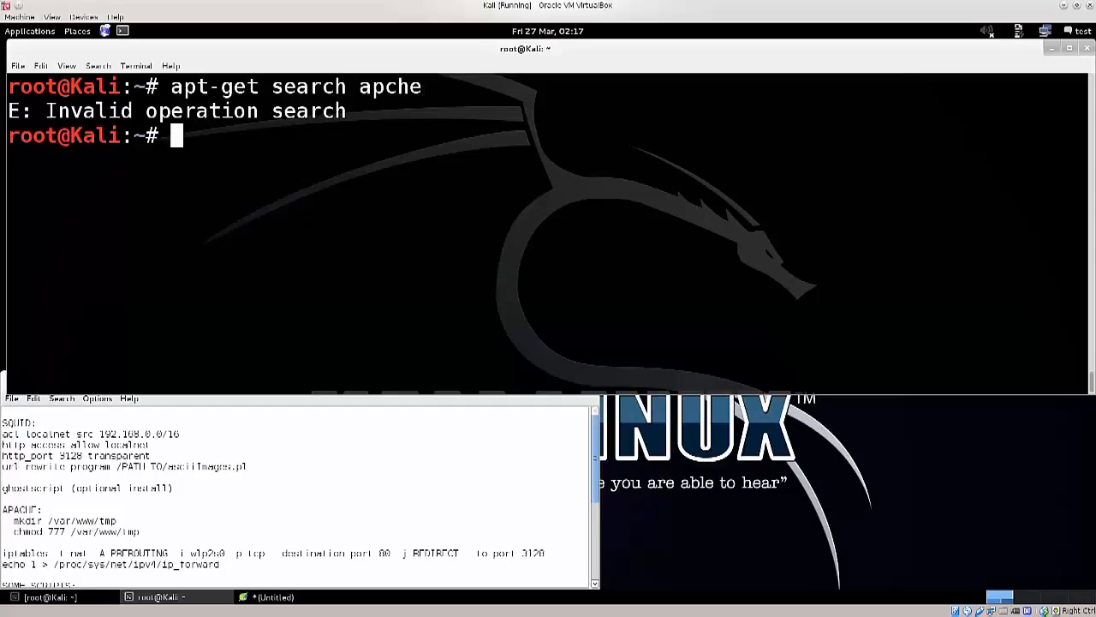
text(apt-get search apche)
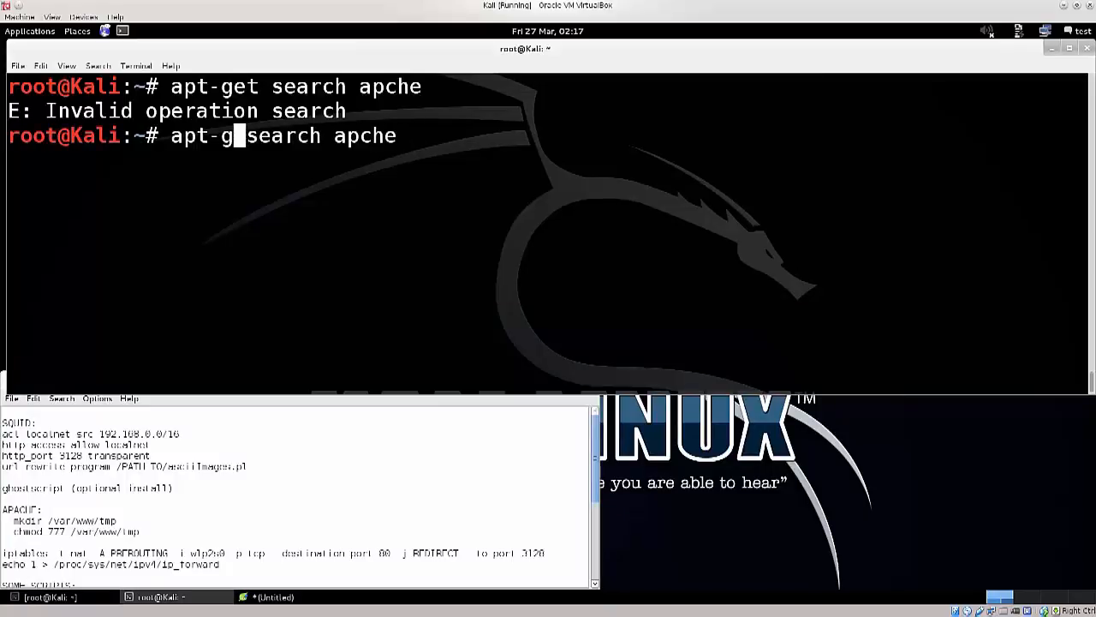
key(Return)
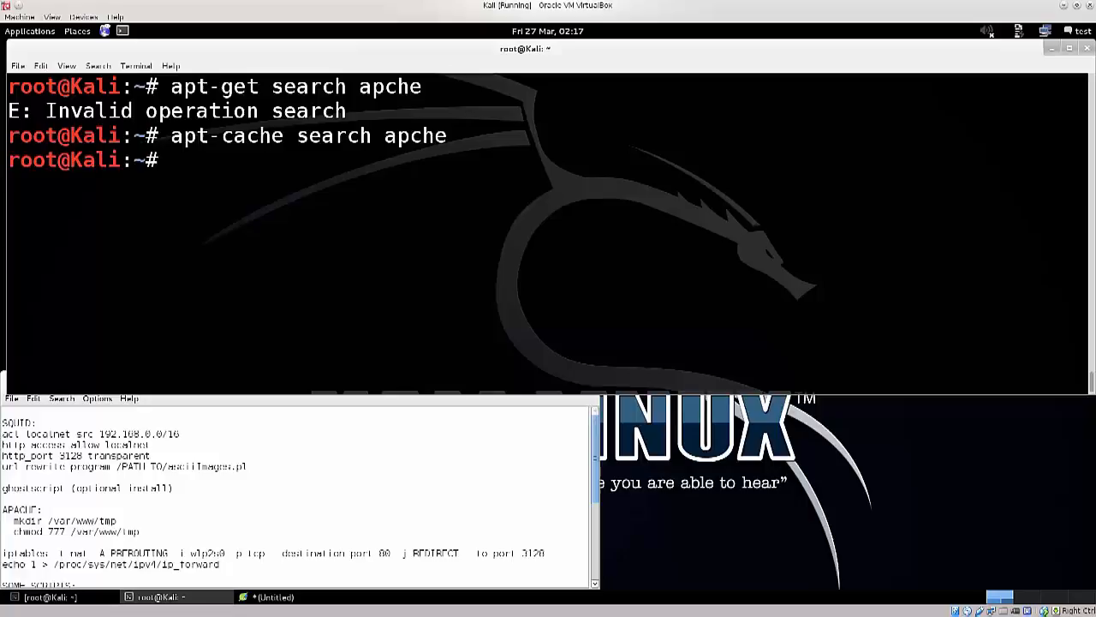
text(apt-cache search ap)
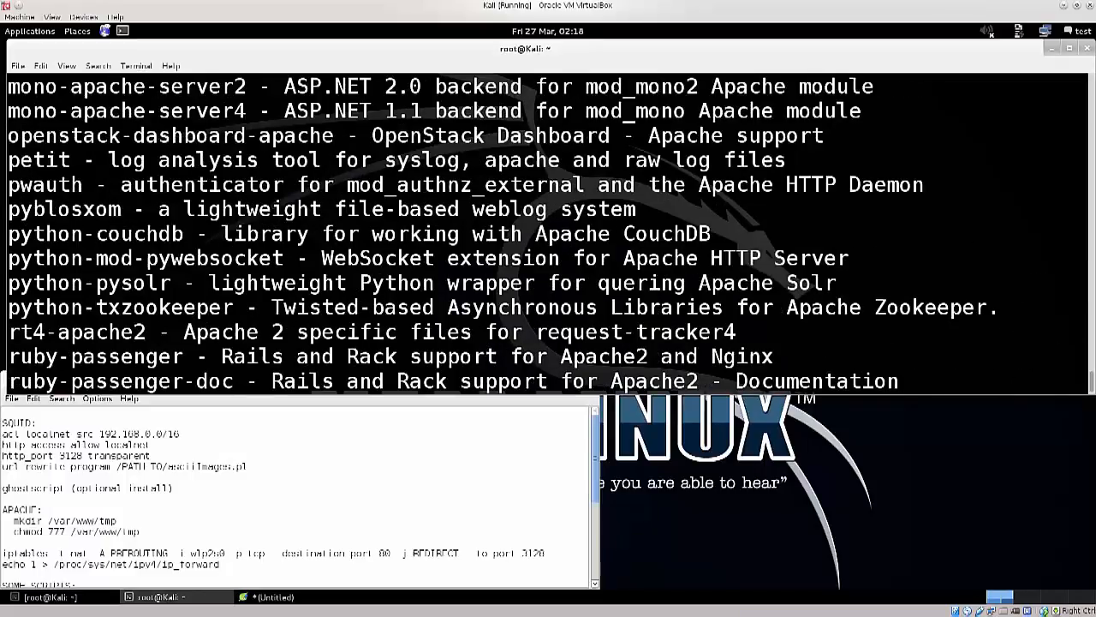
Scroll down through the Apache package results to the end of the list.
scroll(down, 3)
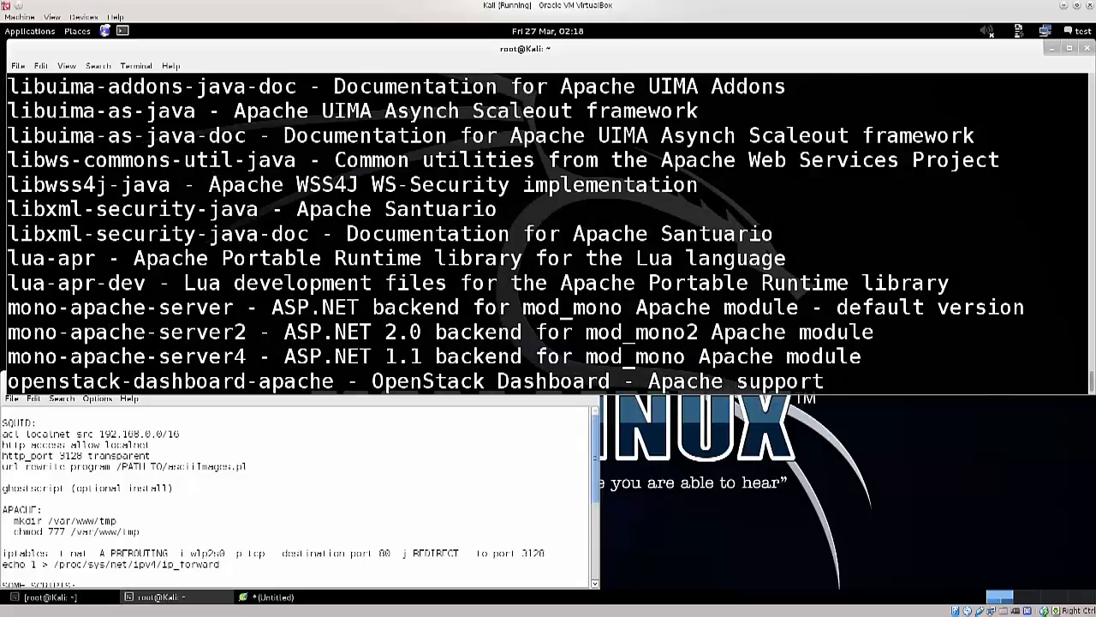
scroll(down, 3)
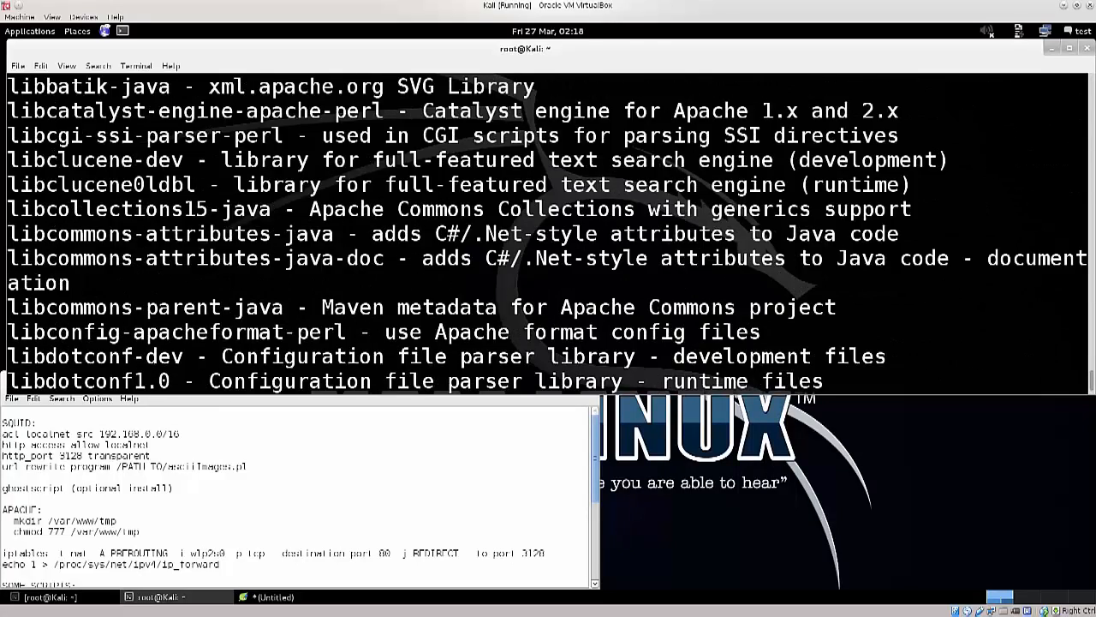
scroll(down, 3)
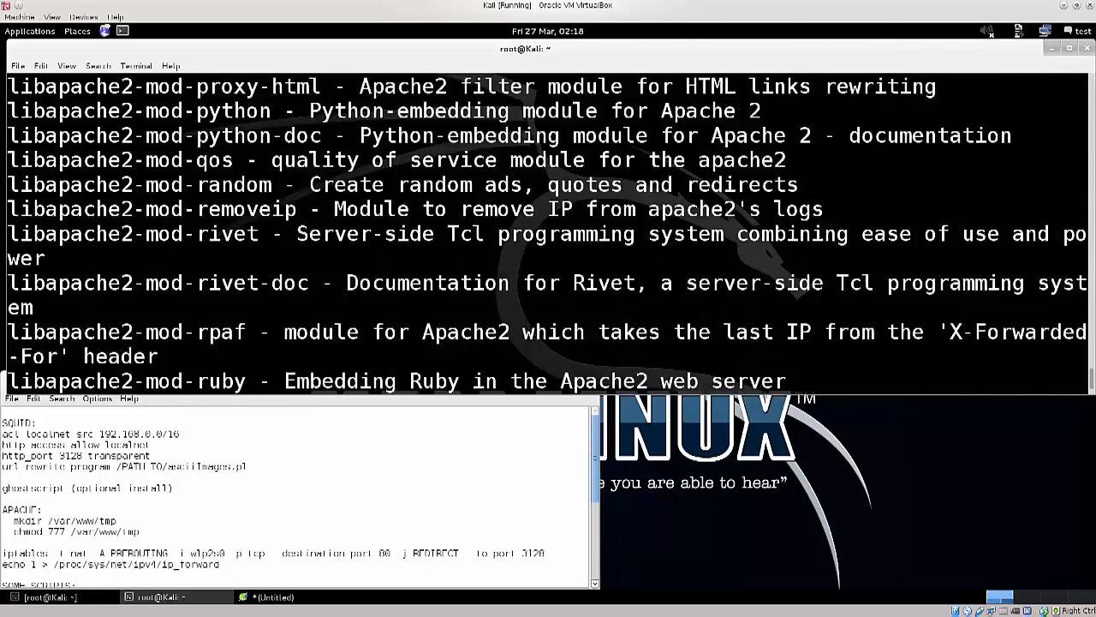
scroll(down, 3)
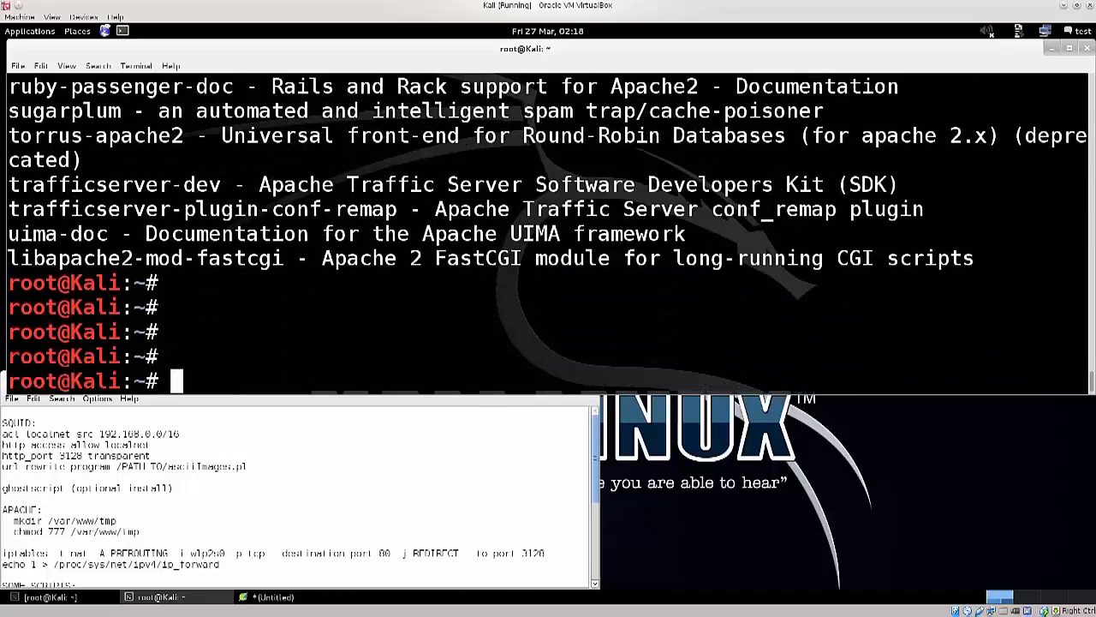
text(yum in)
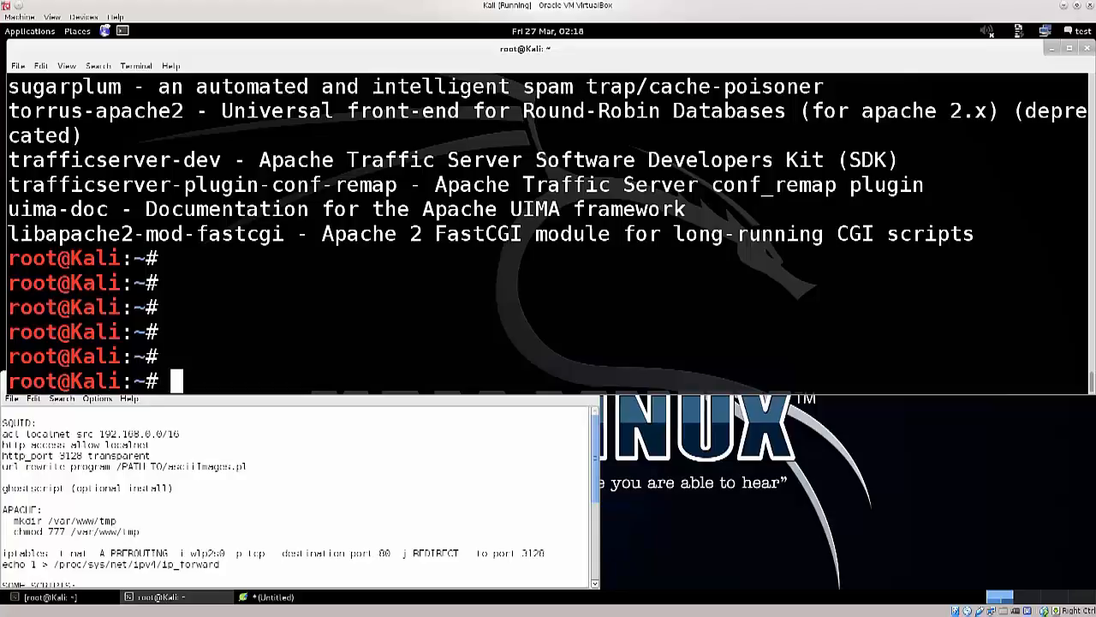
Run 'apt-get install apache2', see it is already newest, then clear.
text(apt-get insta)
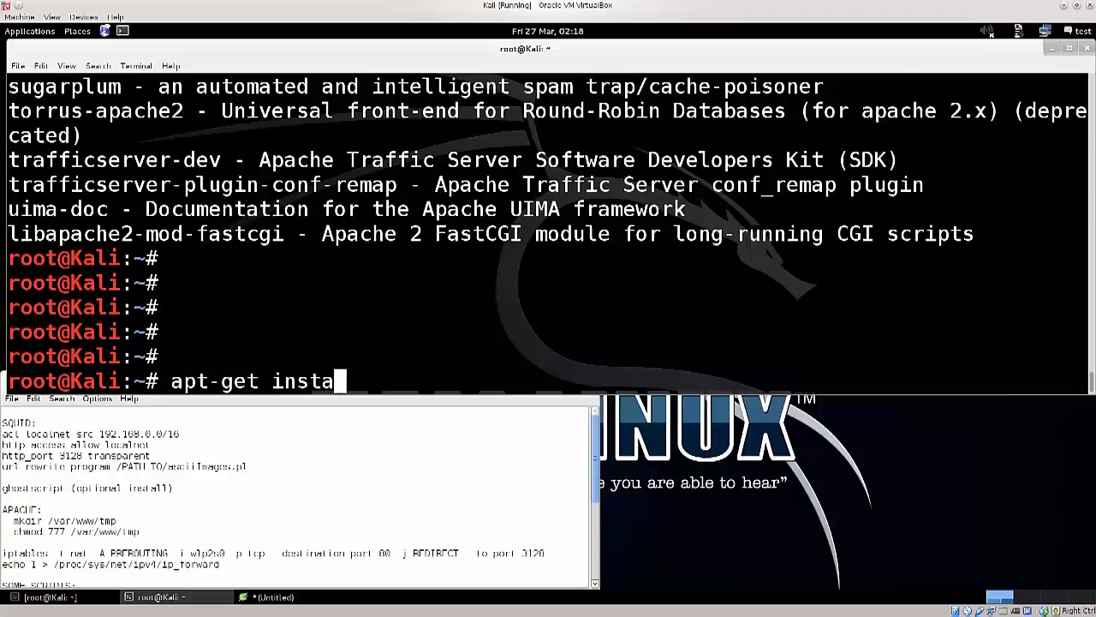
text(ll apache2)
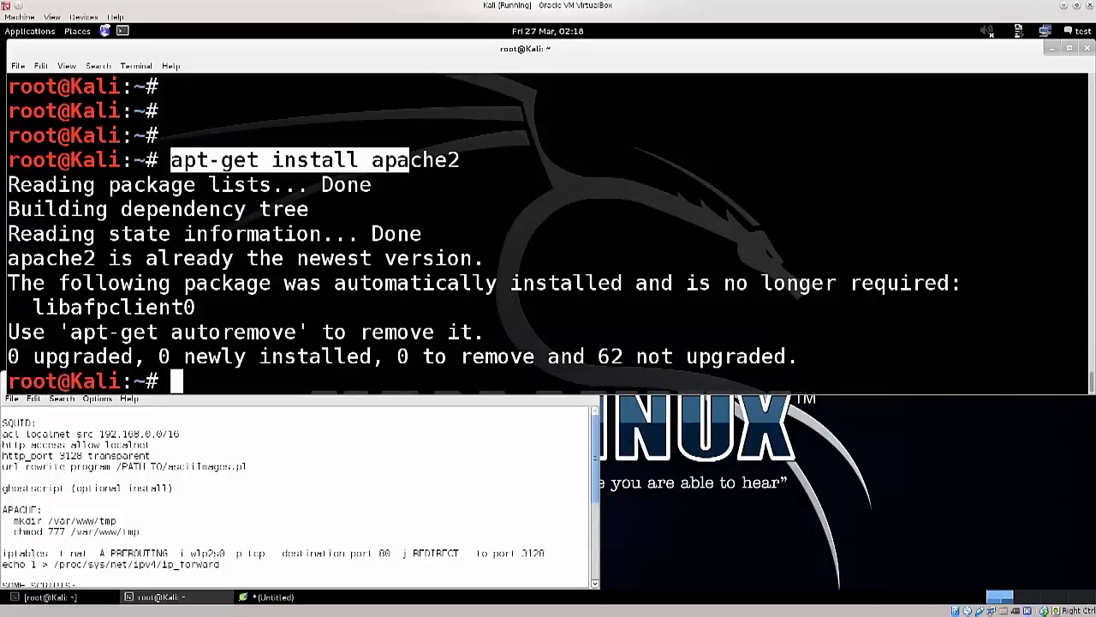
double_click(414, 160)
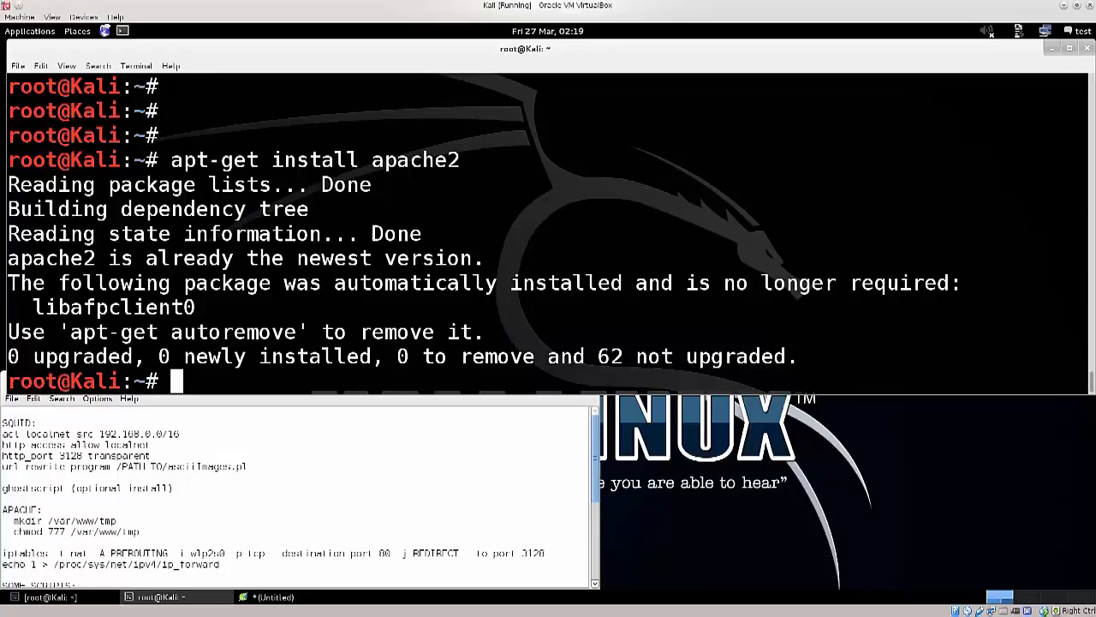
text(clear)
text(apt-get -y install imagemagick ghostscript jp2a)
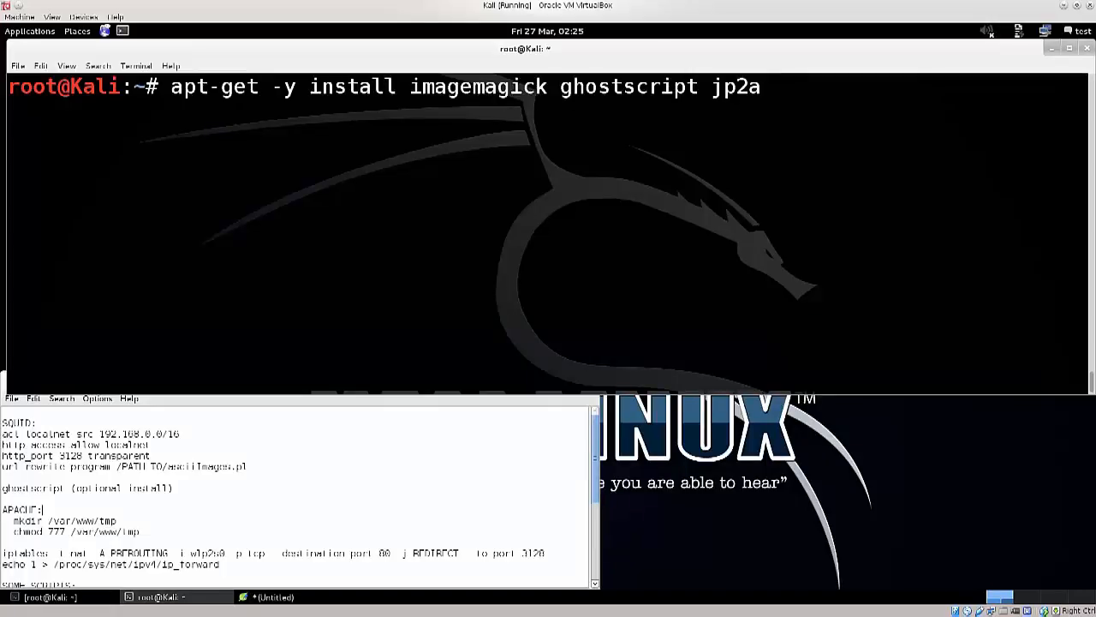
Review the imagemagick, ghostscript and jp2a install output, then clear the screen.
double_click(477, 86)
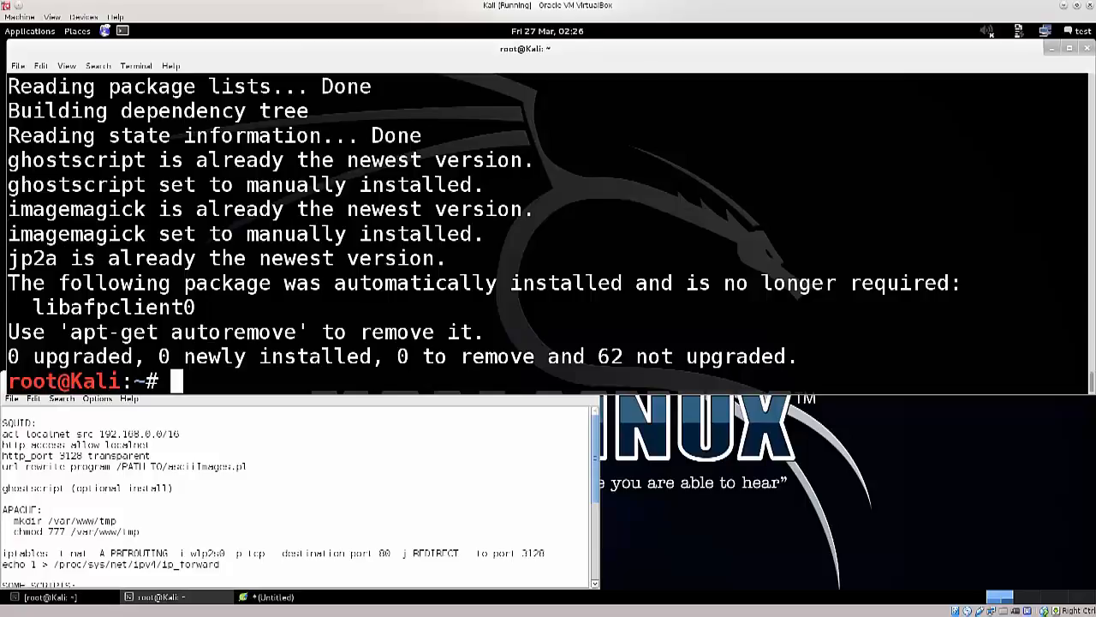
text(clear)
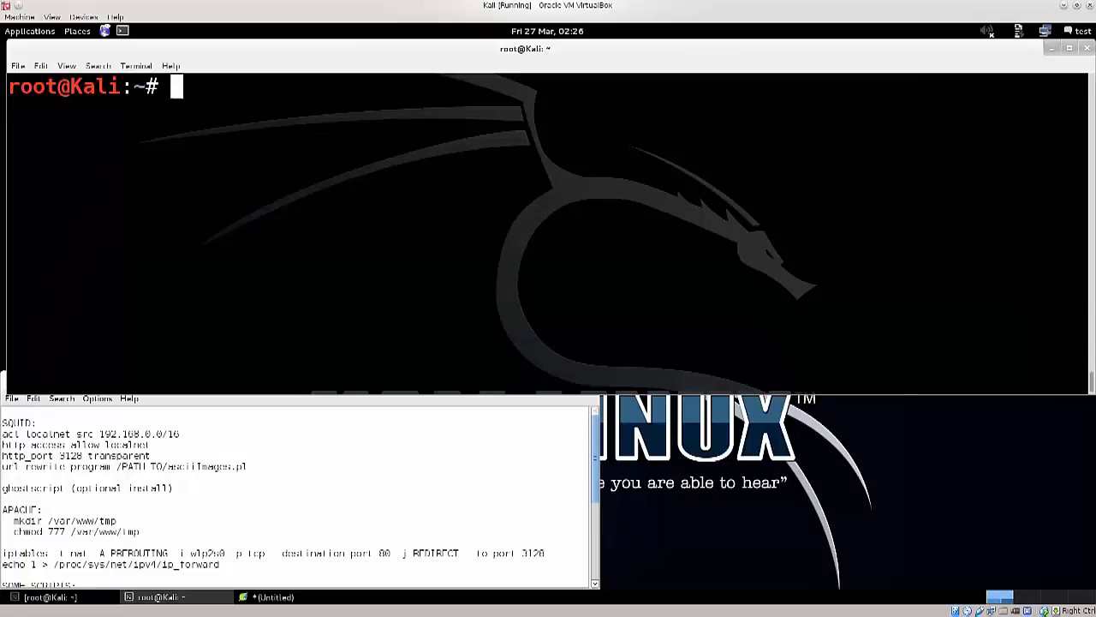
Retype 'apt-get -y install imagemagick ghostscript jp2a' and select the word ghostscript.
text(apt-get -y install imagemagick ghostscript jp2a)
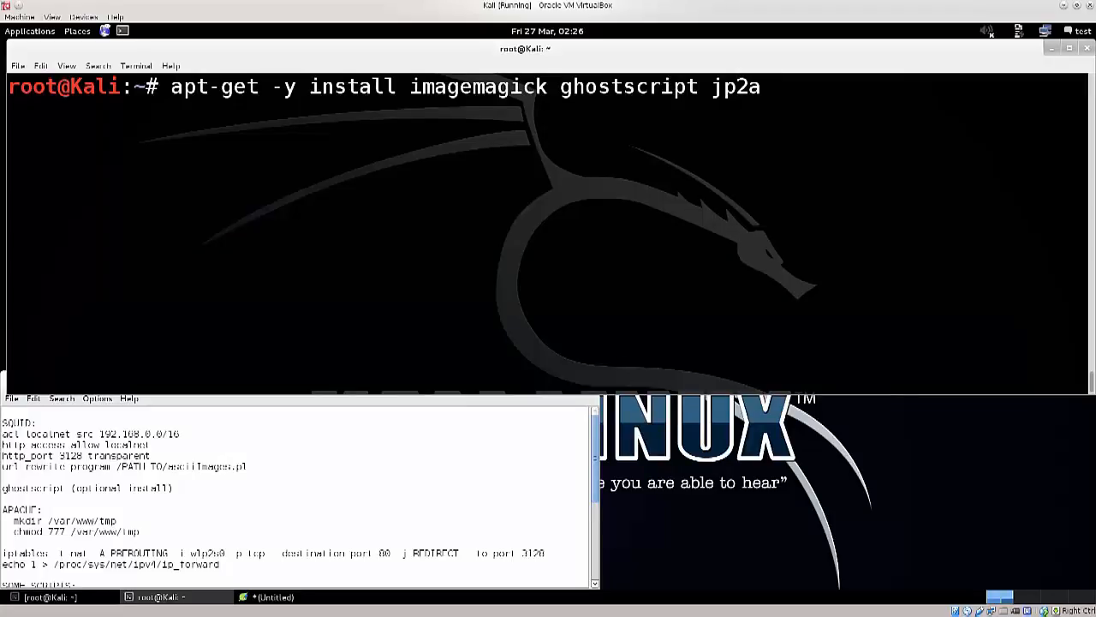
double_click(629, 86)
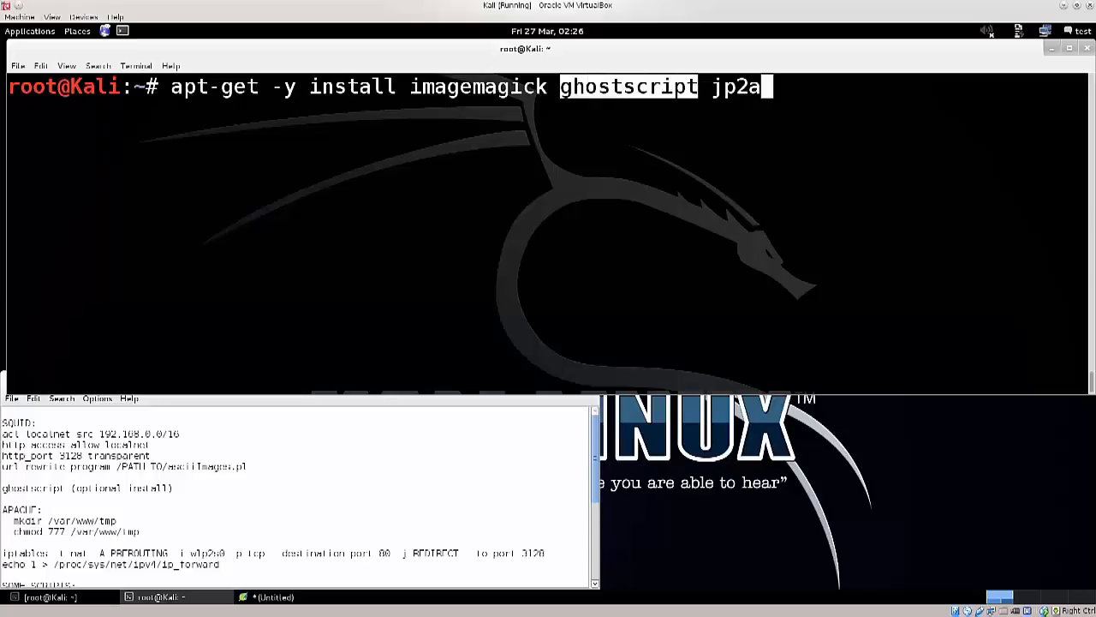